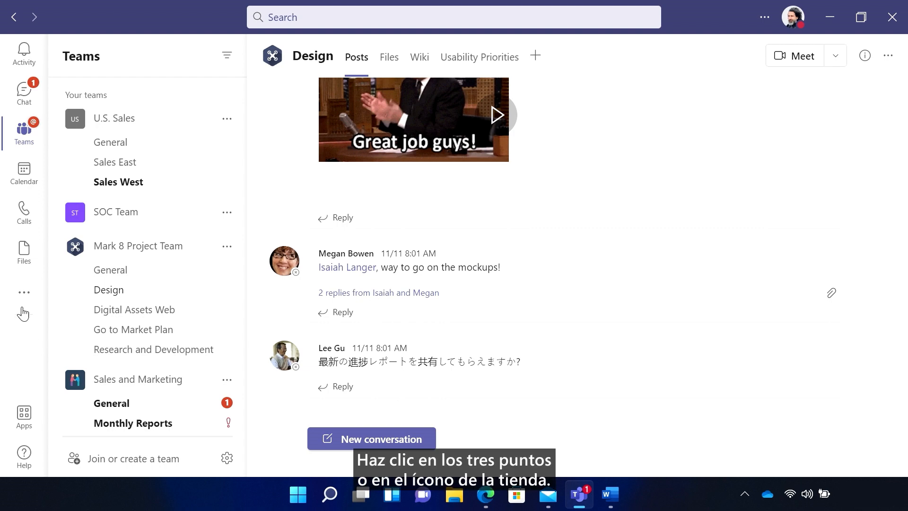
# Search the Teams apps catalogue for 'Polly'
pyautogui.click(24, 414)
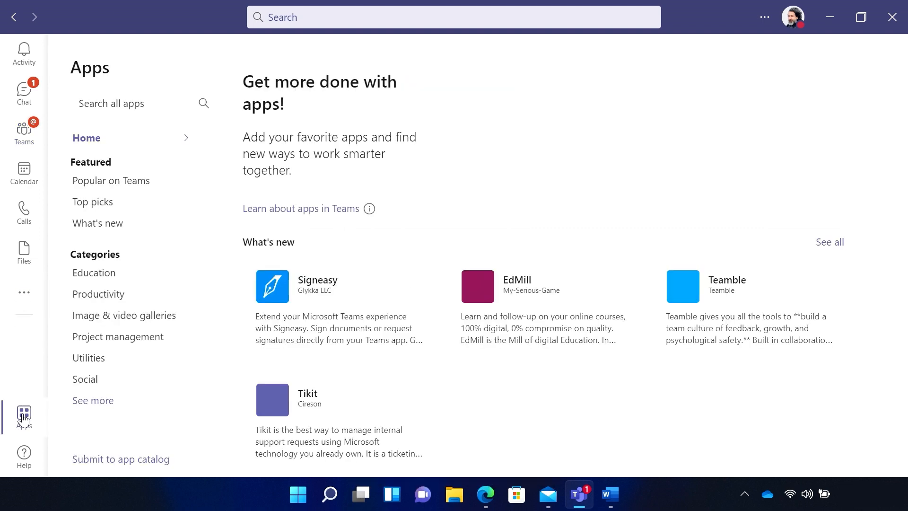
pyautogui.write('Pol')
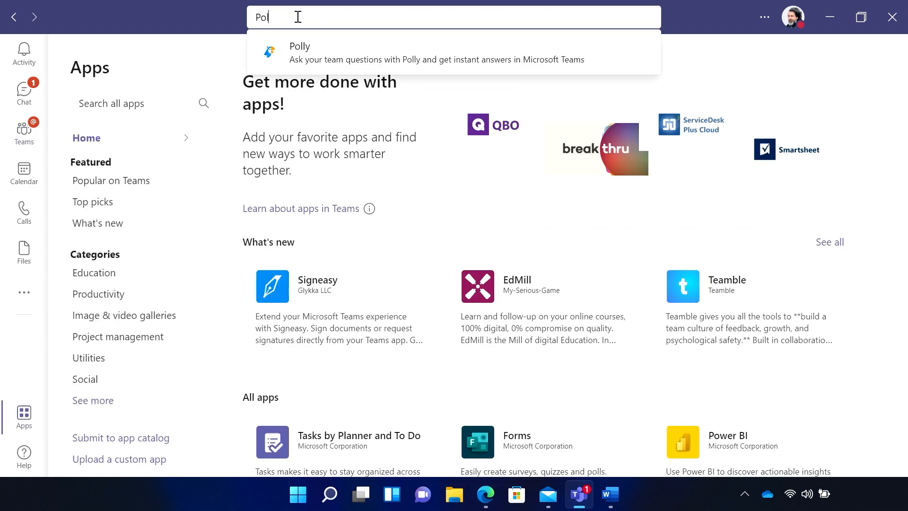
pyautogui.write('ly')
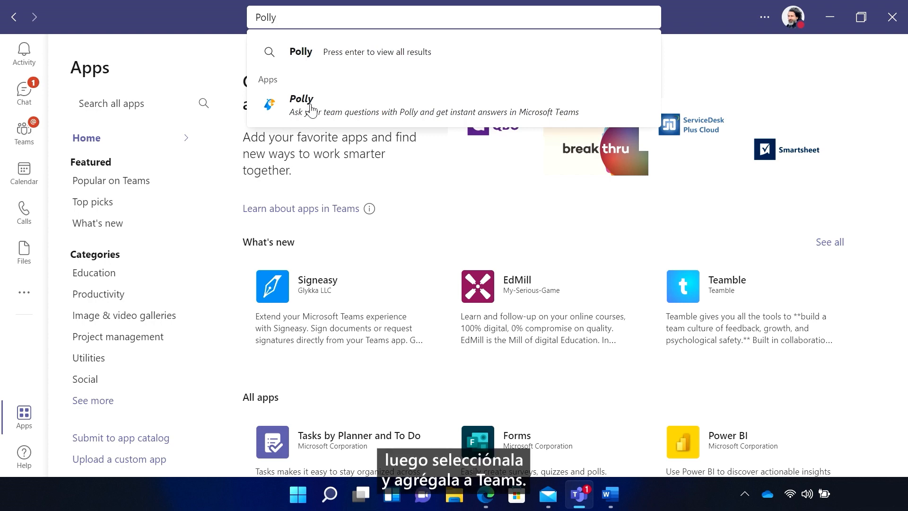
# Add Polly for yourself, skim its dashboard, and return to the Design channel
pyautogui.click(301, 105)
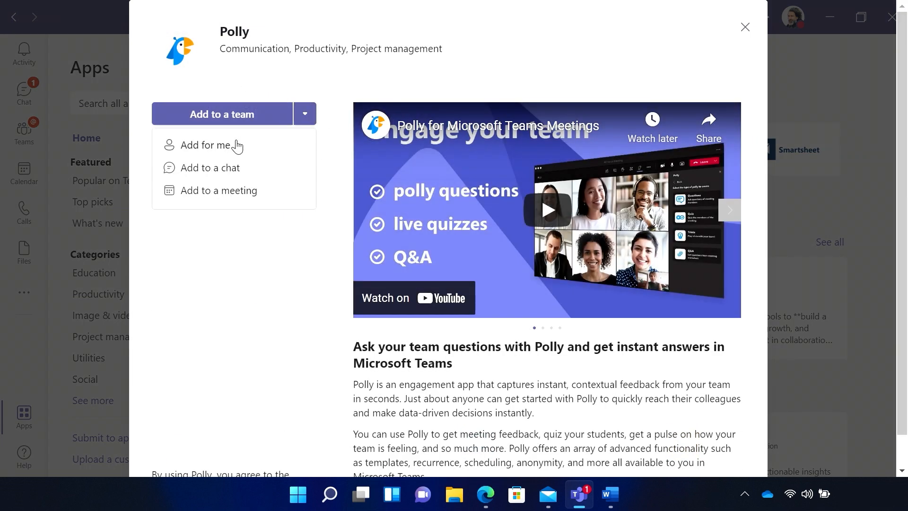
pyautogui.click(208, 145)
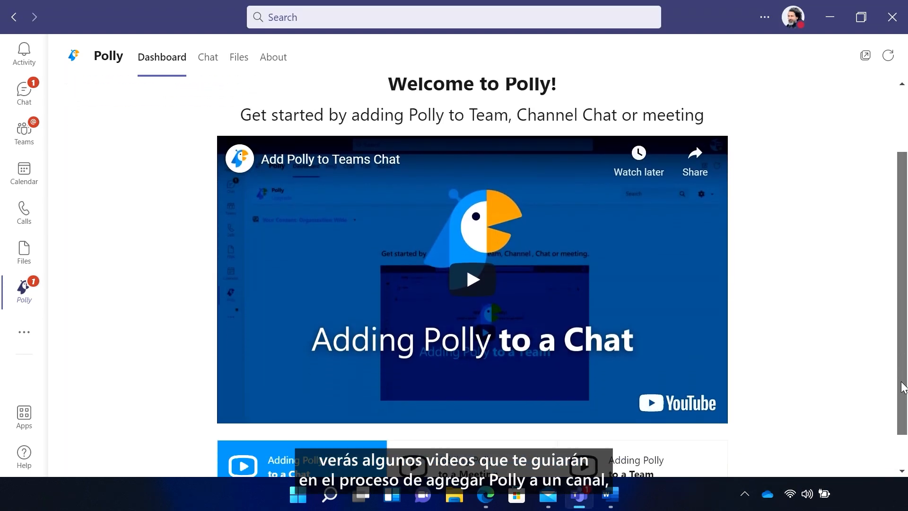
pyautogui.scroll(-3)
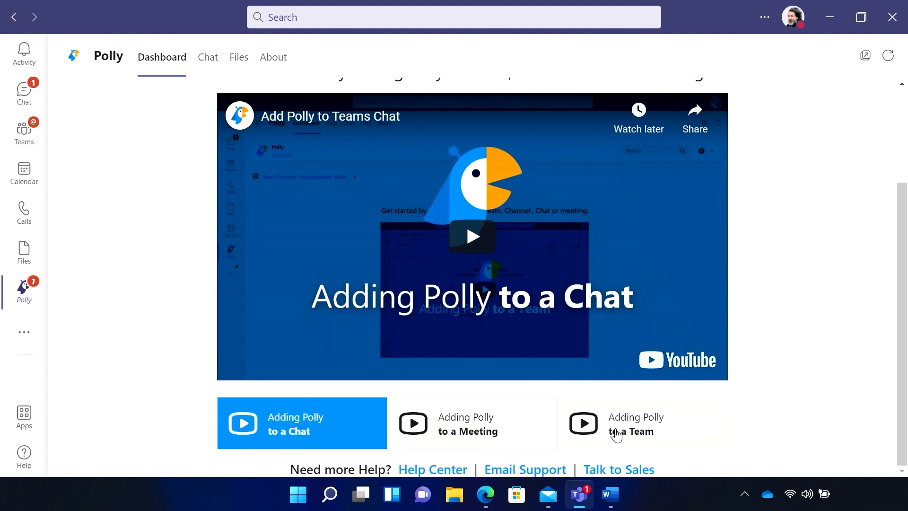
pyautogui.scroll(3)
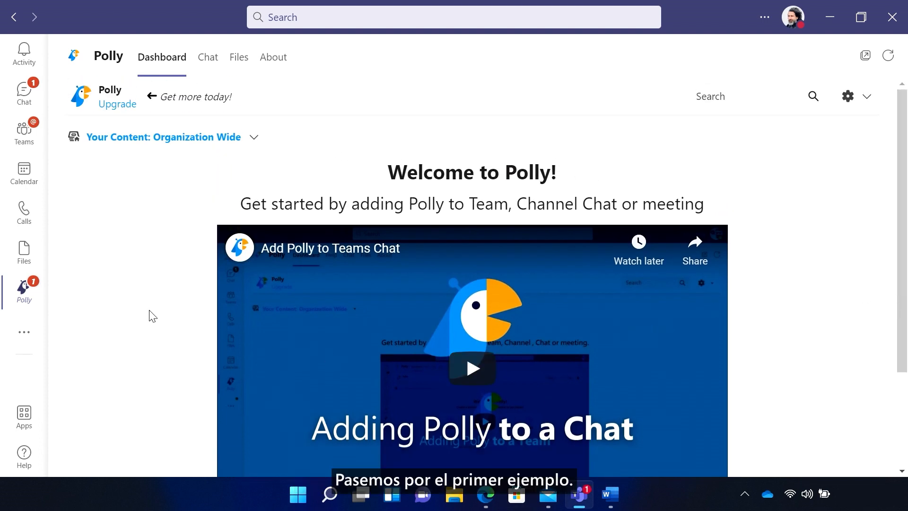
pyautogui.click(24, 128)
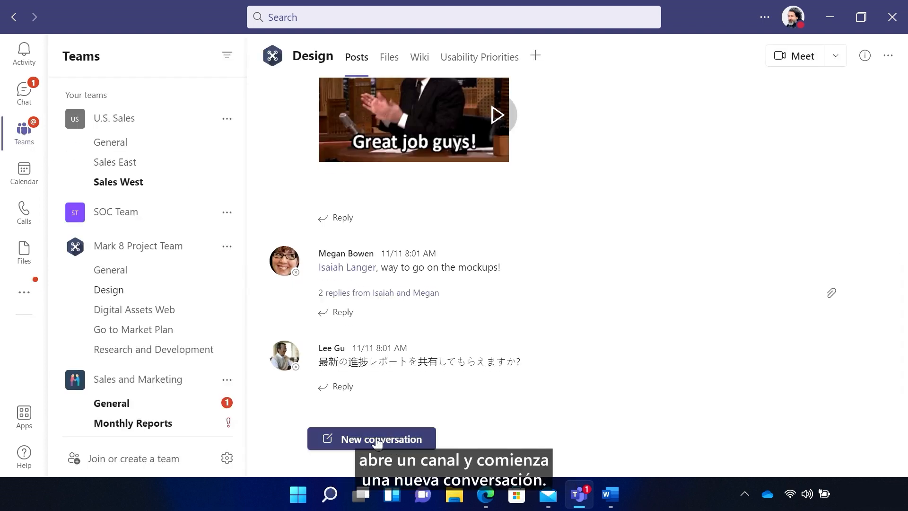
# Start a new Design channel post and launch Polly's Create New authoring flow
pyautogui.click(370, 438)
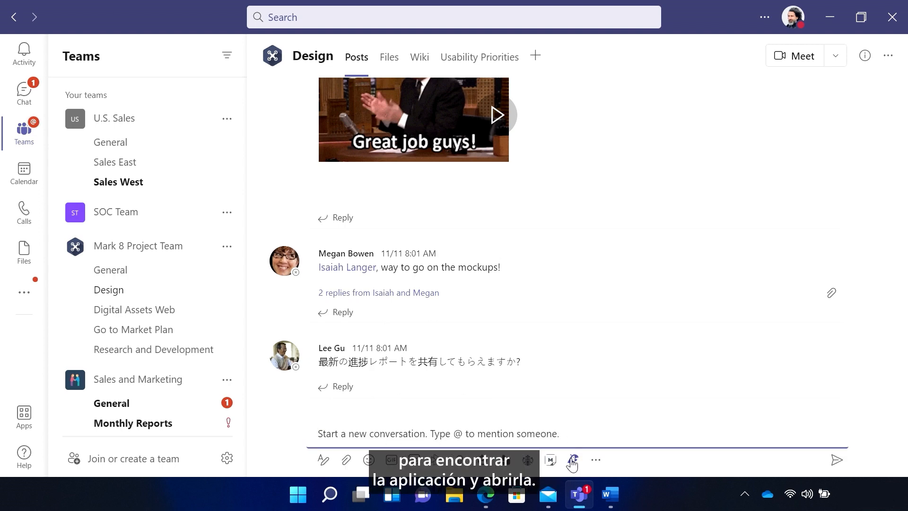
pyautogui.click(571, 460)
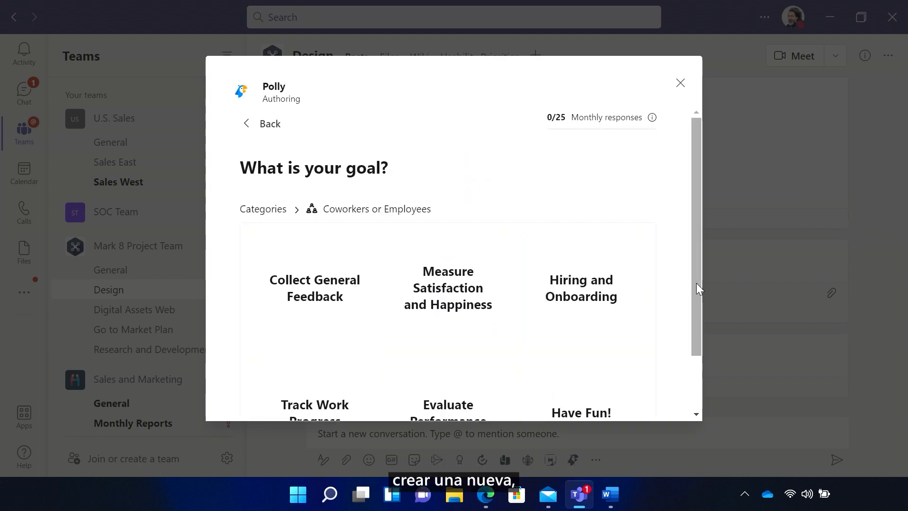
pyautogui.moveTo(683, 194)
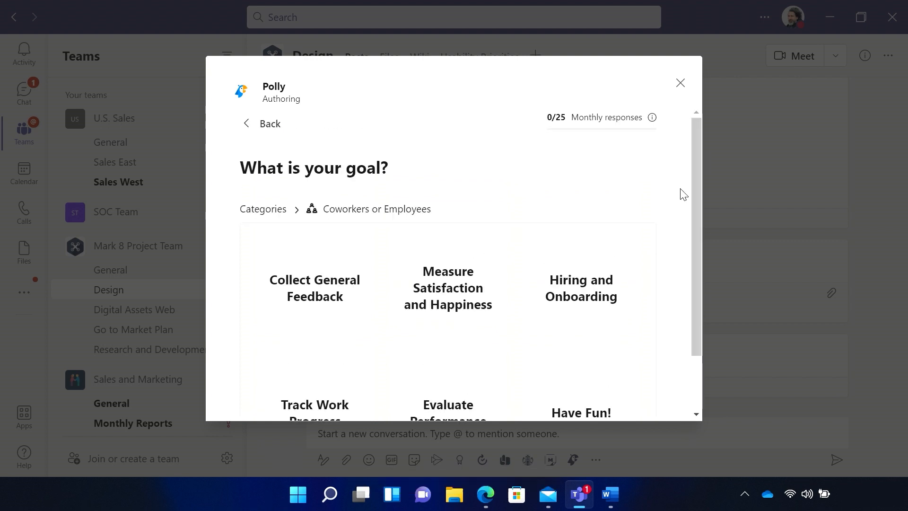
pyautogui.click(262, 123)
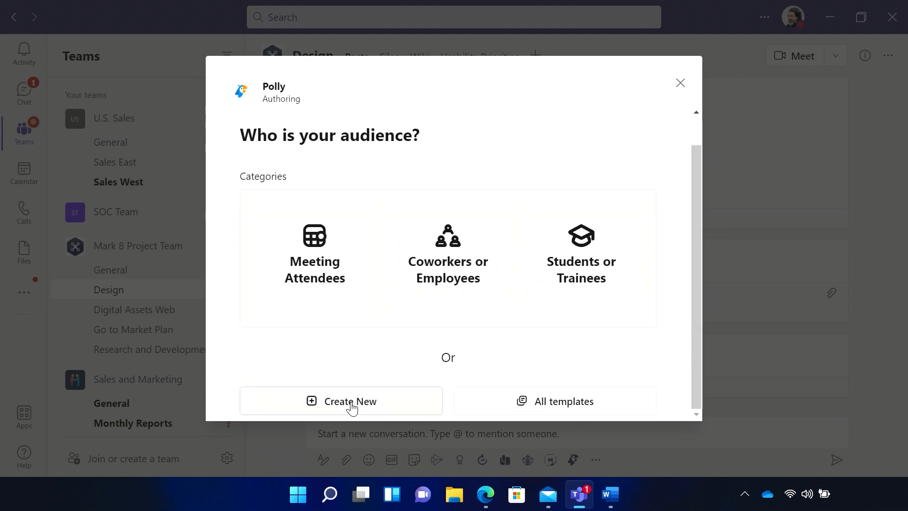
pyautogui.click(340, 401)
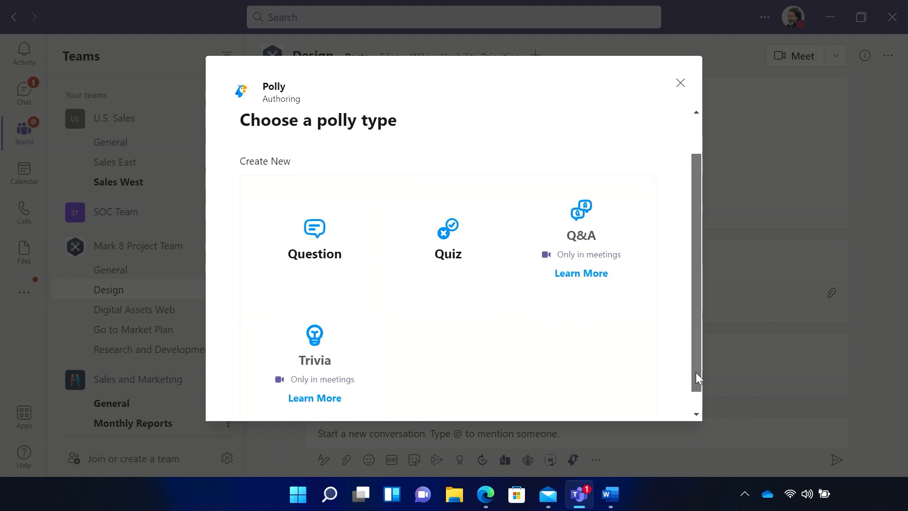
# Draft the question 'Where should we get lunch?' with choices Cafe One and Cafe Two
pyautogui.click(314, 238)
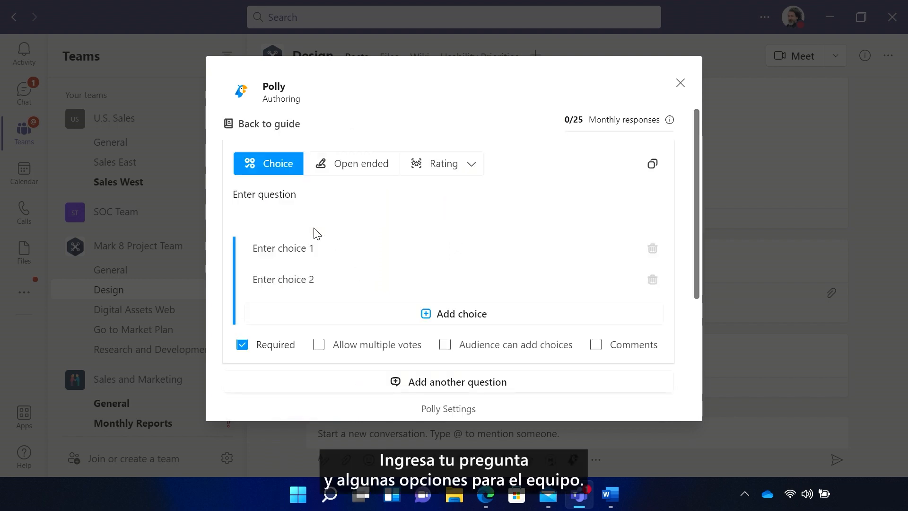
pyautogui.write('Where should we get lunch?')
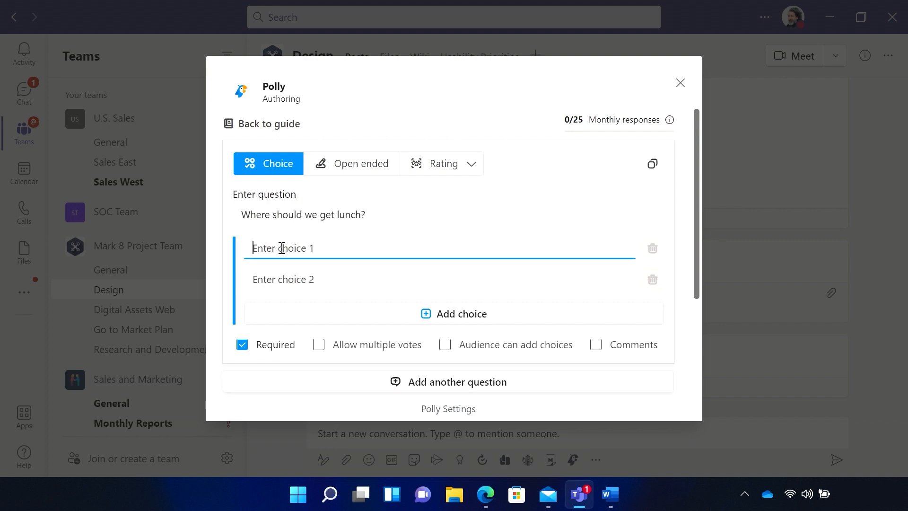
pyautogui.write('Cafe One')
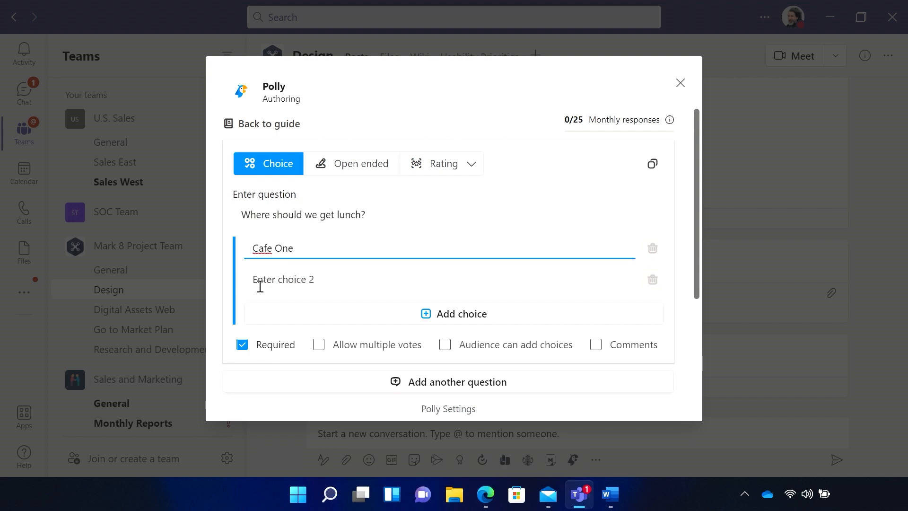
pyautogui.write('Cafe Two')
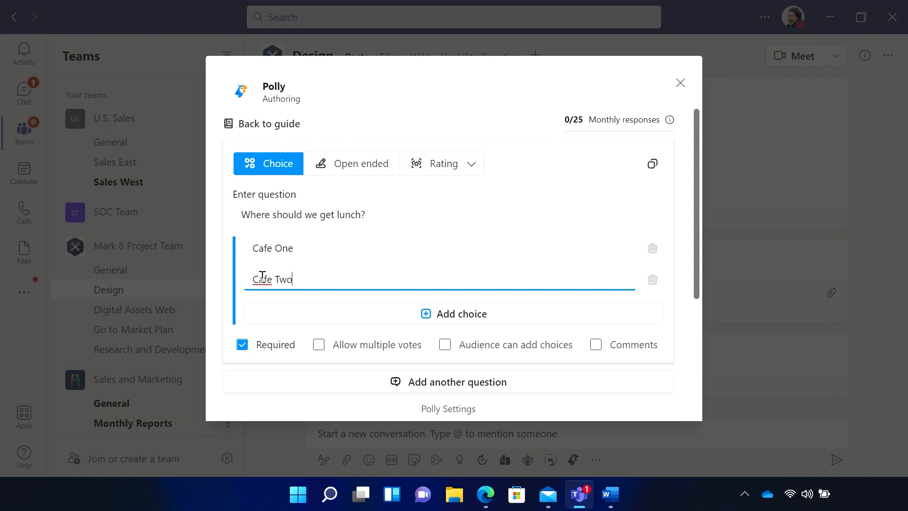
pyautogui.moveTo(697, 247)
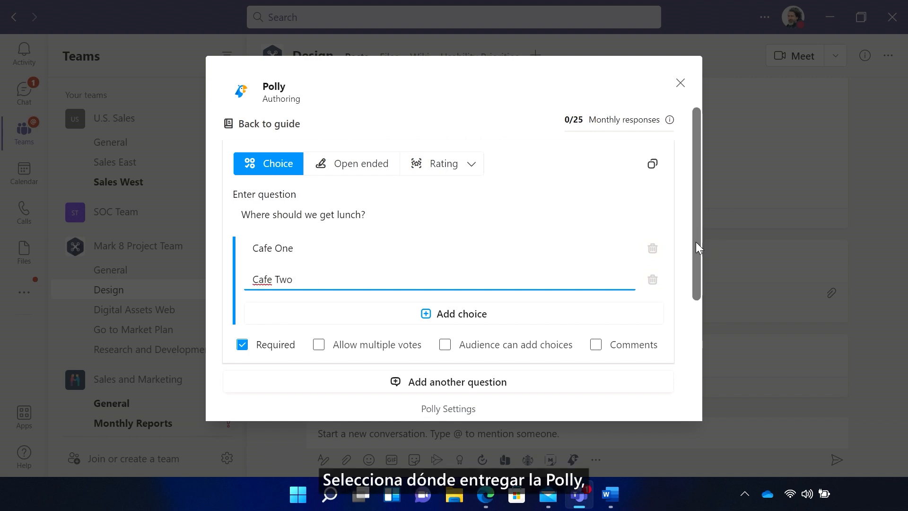
# Set the poll to close after 15 minutes and choose Schedule for sending
pyautogui.scroll(-3)
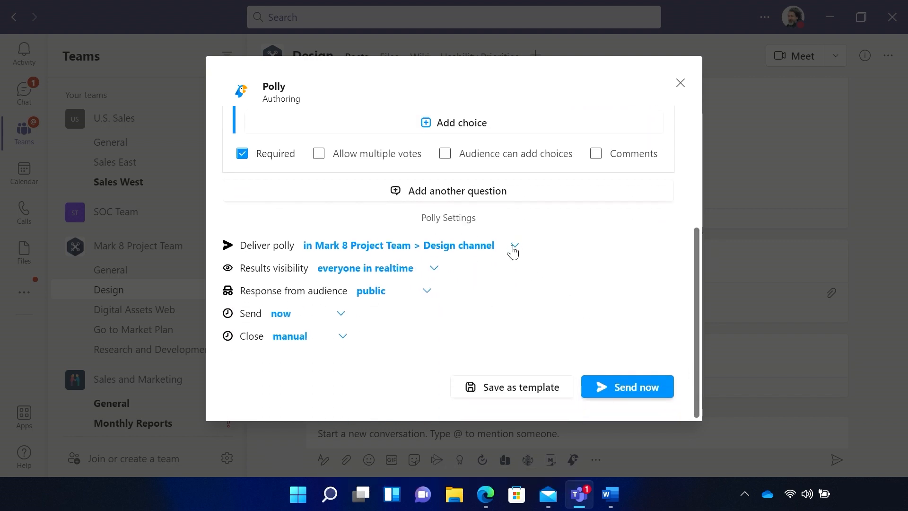
pyautogui.moveTo(429, 274)
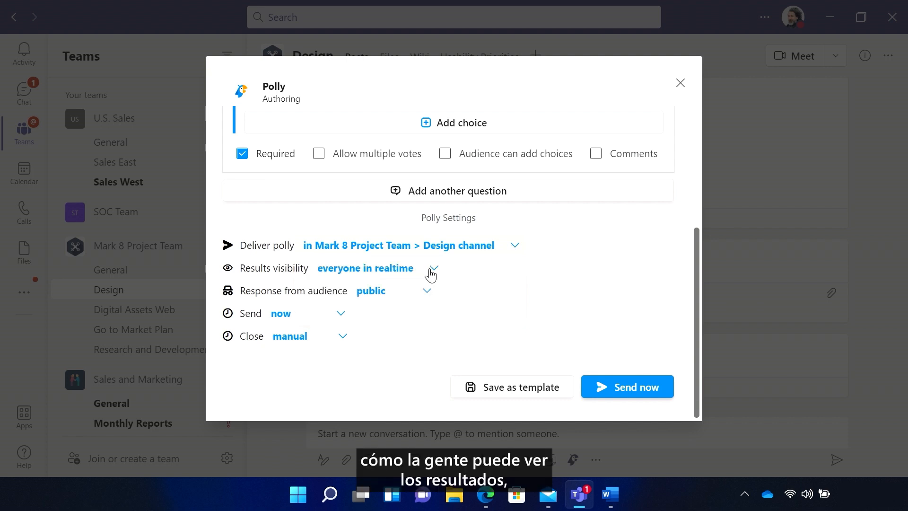
pyautogui.moveTo(436, 321)
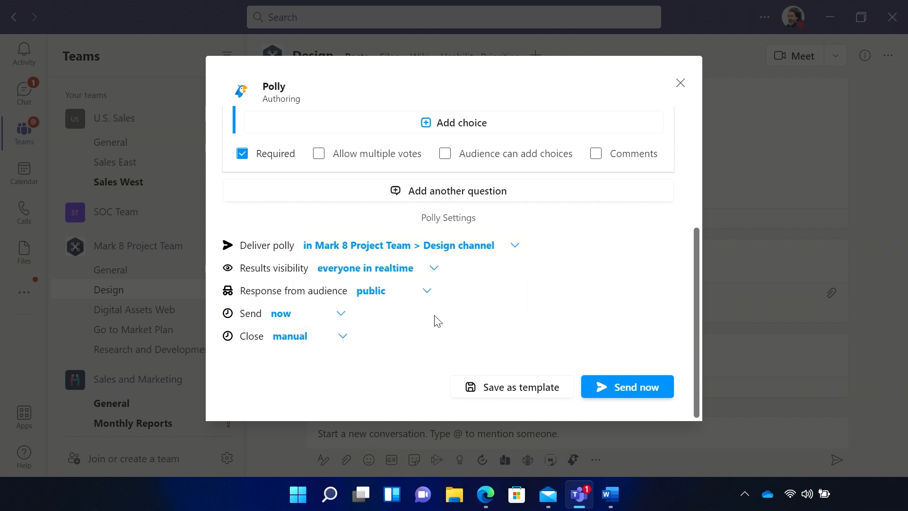
pyautogui.click(427, 290)
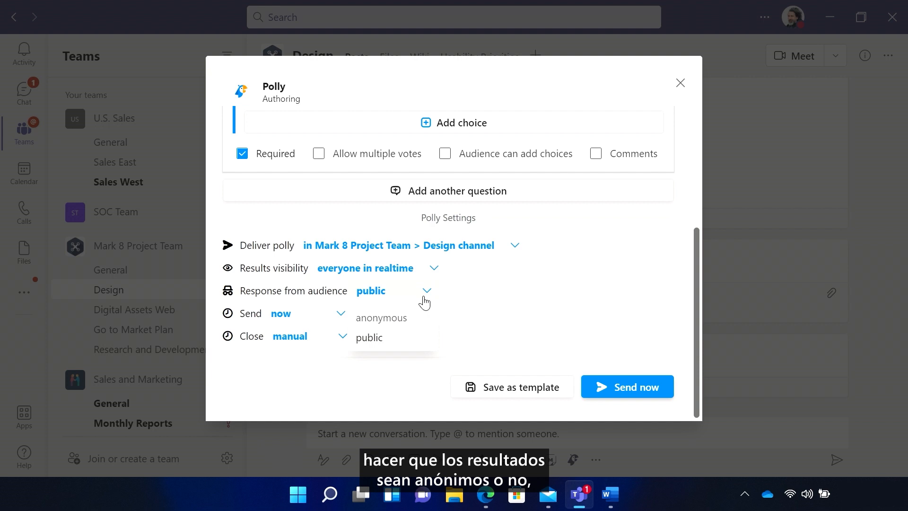
pyautogui.click(340, 313)
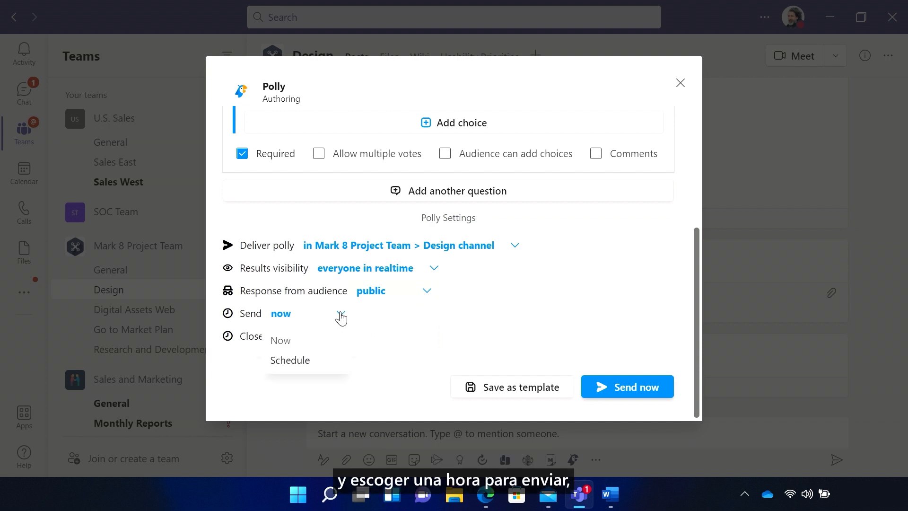
pyautogui.click(343, 339)
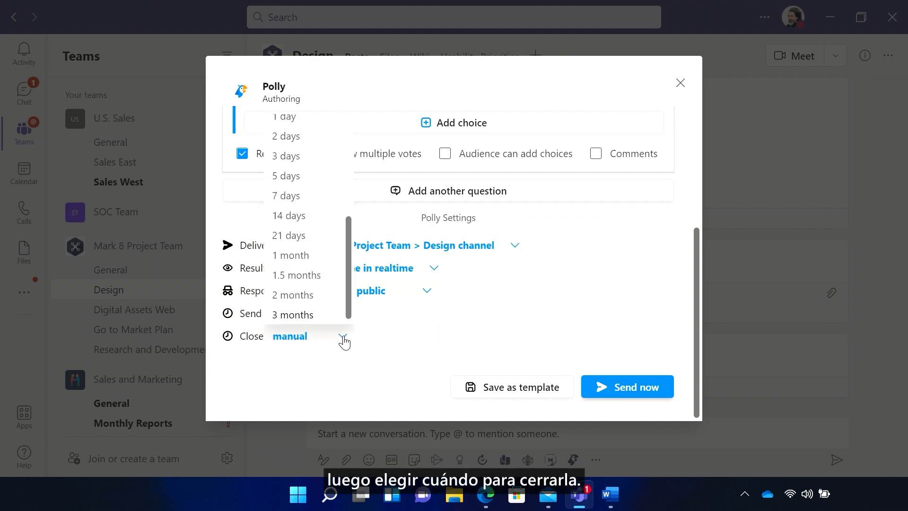
pyautogui.scroll(3)
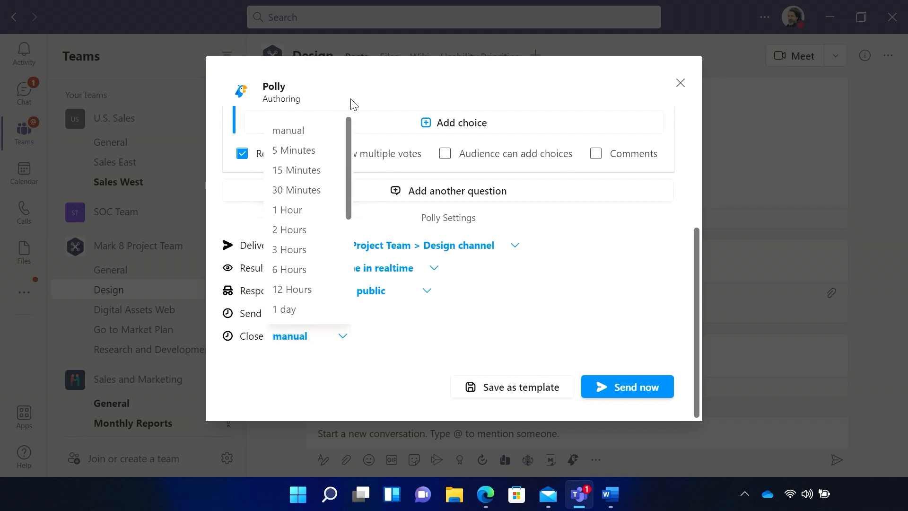
pyautogui.click(281, 313)
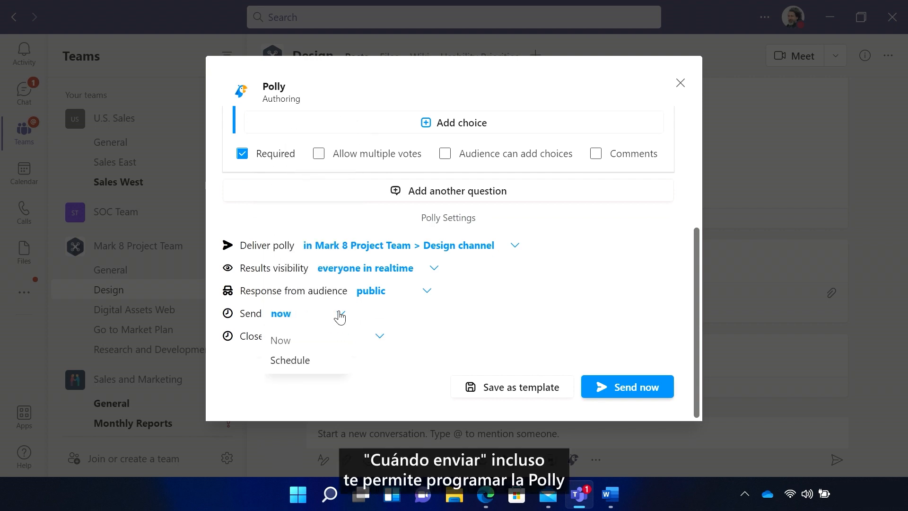
pyautogui.click(289, 359)
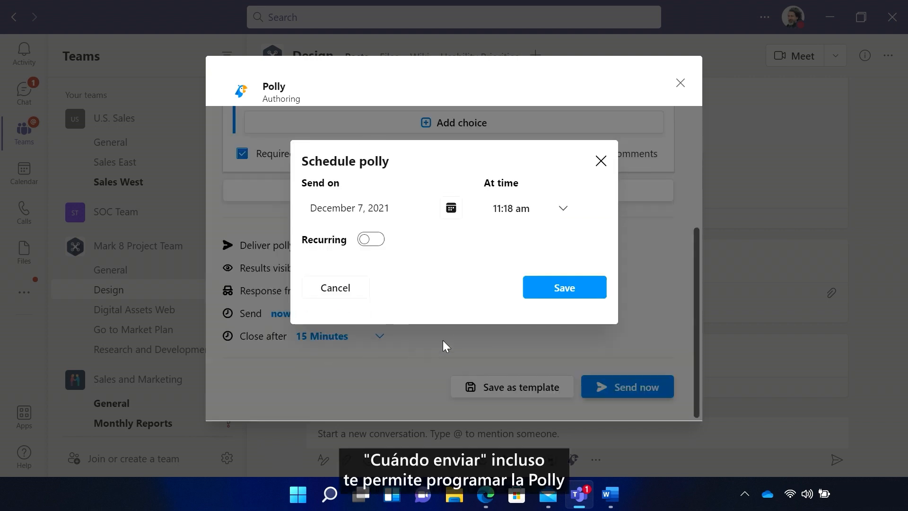
# Make the schedule recur weekly on Thursday only and save it
pyautogui.click(370, 238)
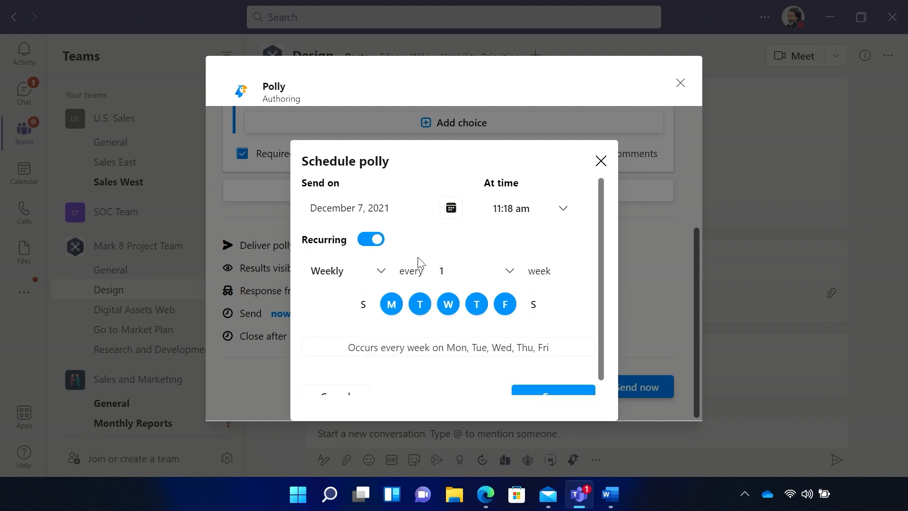
pyautogui.click(391, 303)
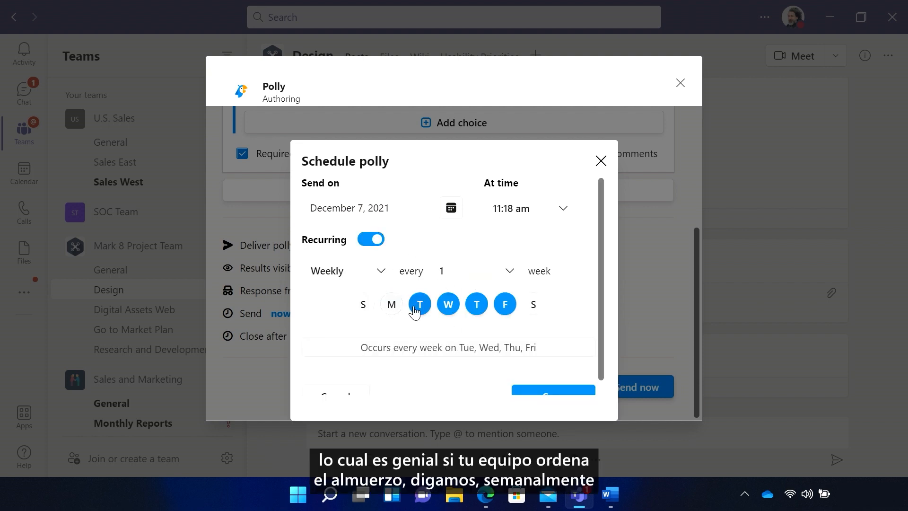
pyautogui.click(504, 303)
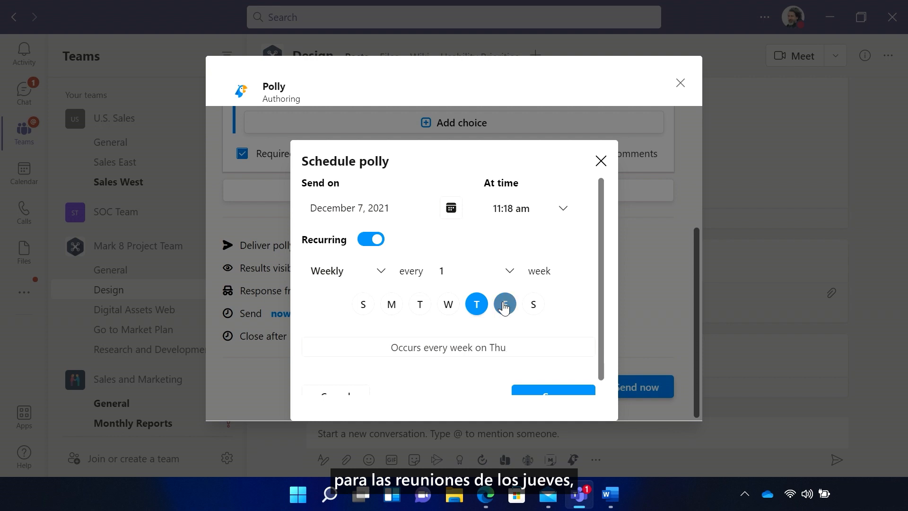
pyautogui.click(504, 303)
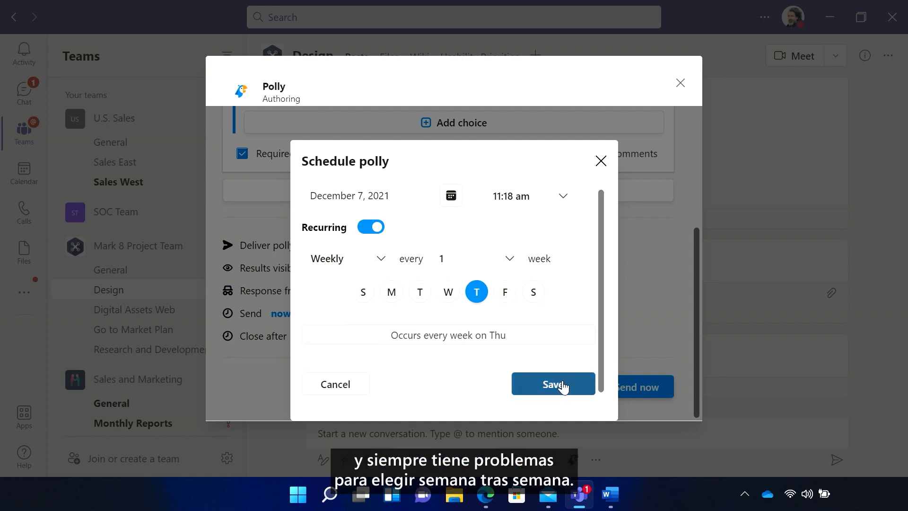
pyautogui.click(551, 384)
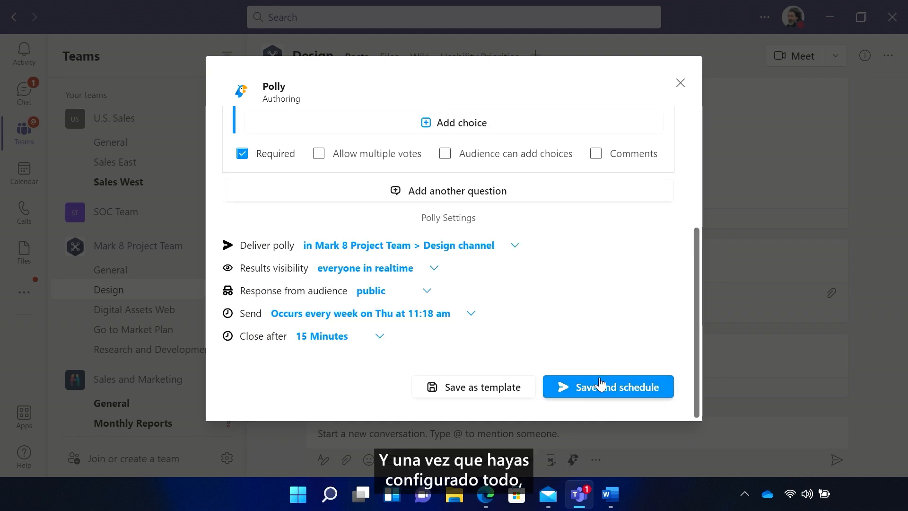
# Save and schedule the lunch poll and send it to the Design channel
pyautogui.click(607, 386)
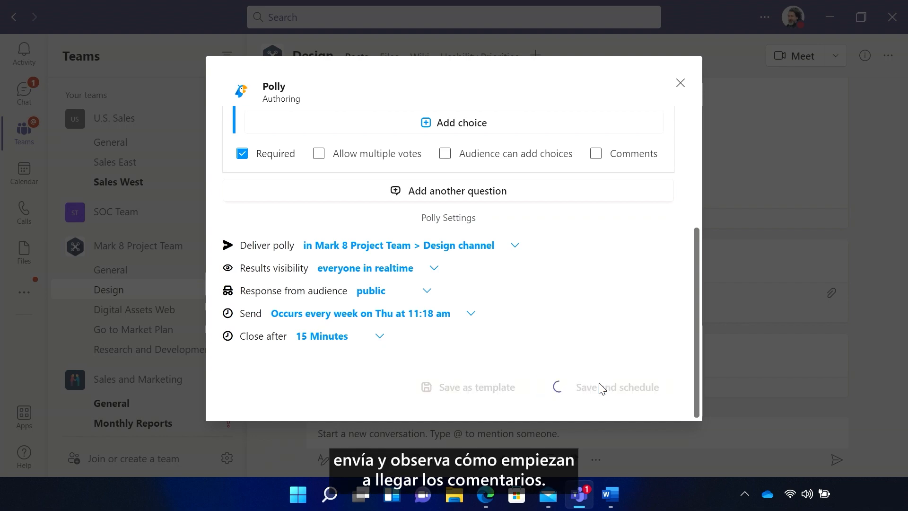
pyautogui.click(616, 387)
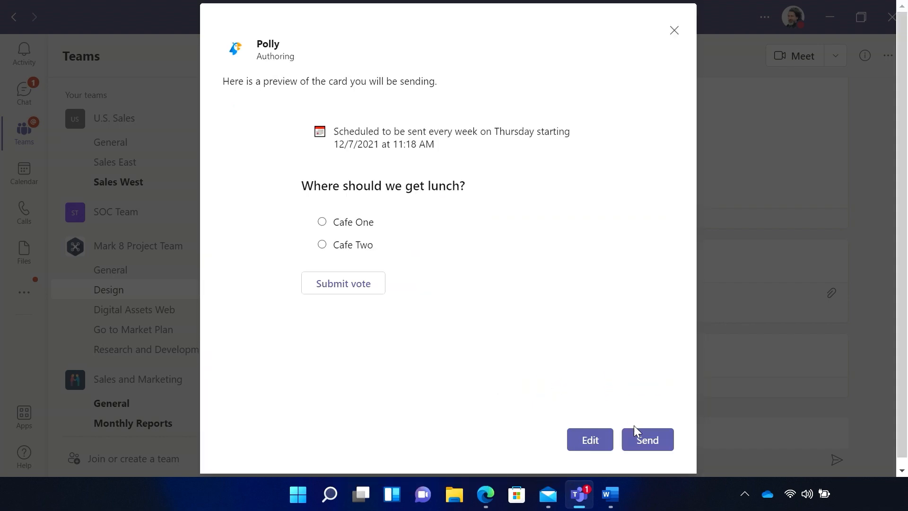
pyautogui.click(647, 439)
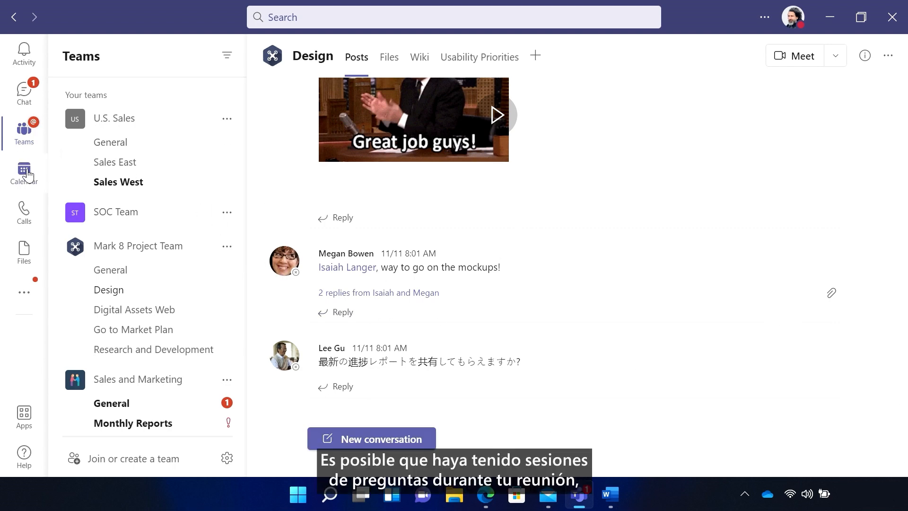
# Open the Project Reflection meeting on Tuesday from Calendar for editing
pyautogui.click(23, 172)
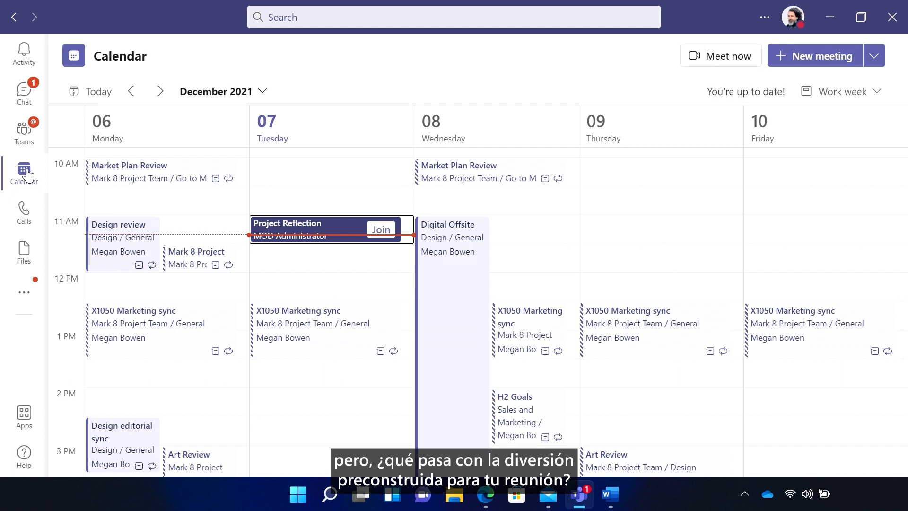
pyautogui.moveTo(301, 233)
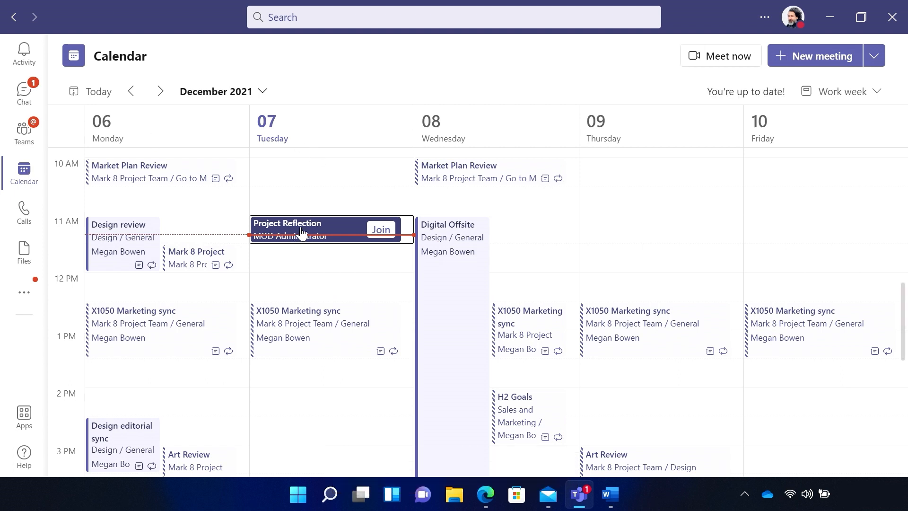
pyautogui.click(287, 224)
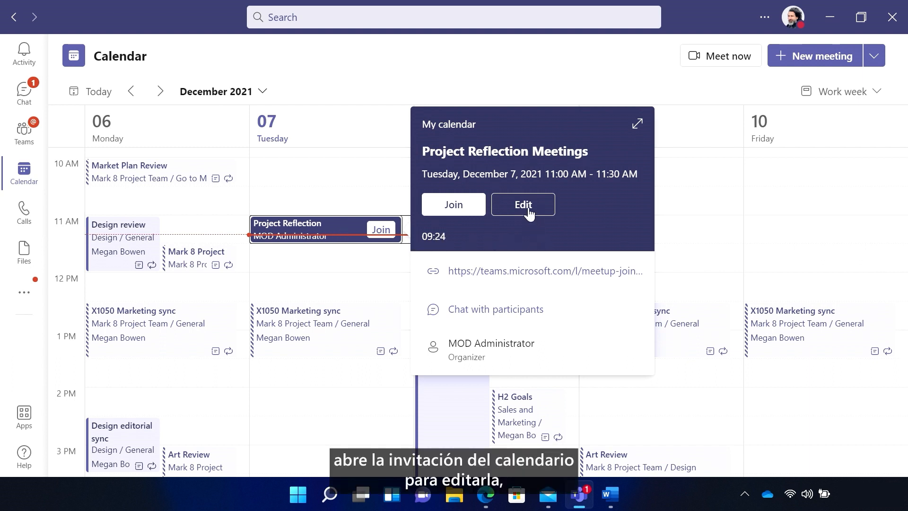
pyautogui.click(522, 204)
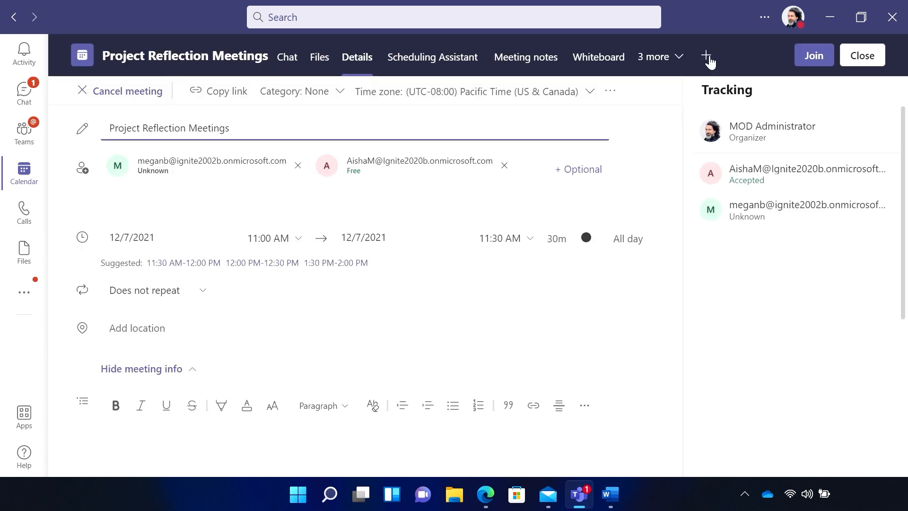
# Add Polly as a new tab on the meeting and save it
pyautogui.click(706, 55)
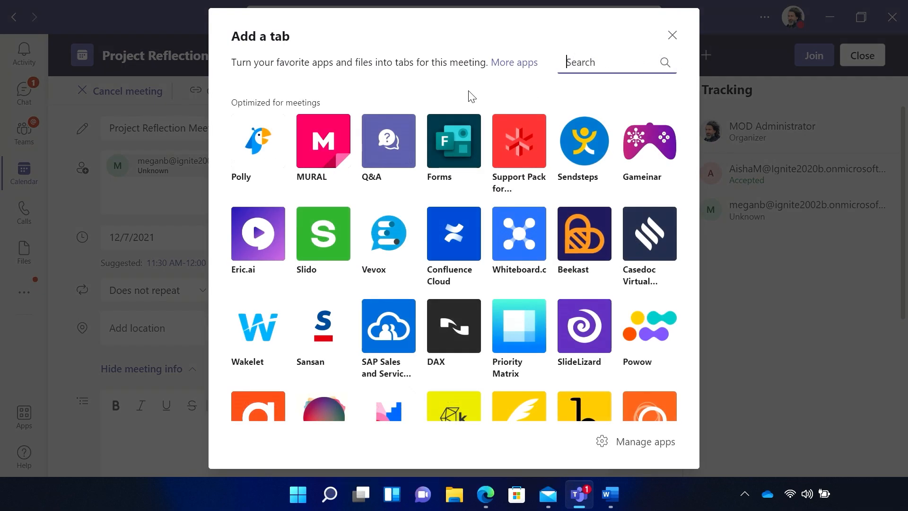
pyautogui.moveTo(257, 140)
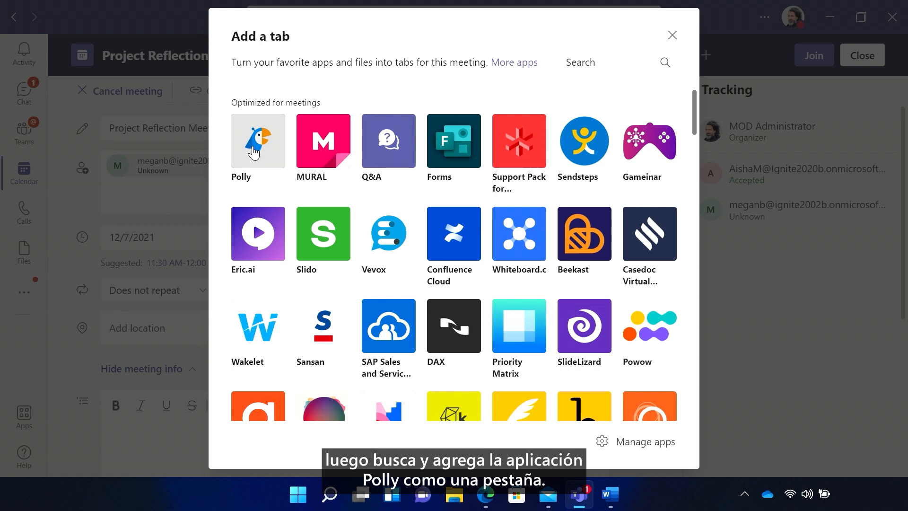
pyautogui.click(257, 141)
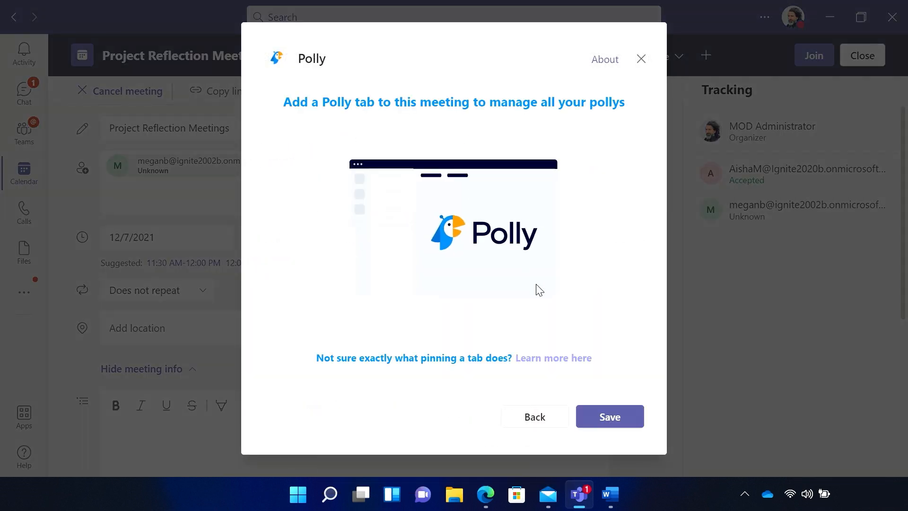
pyautogui.click(608, 416)
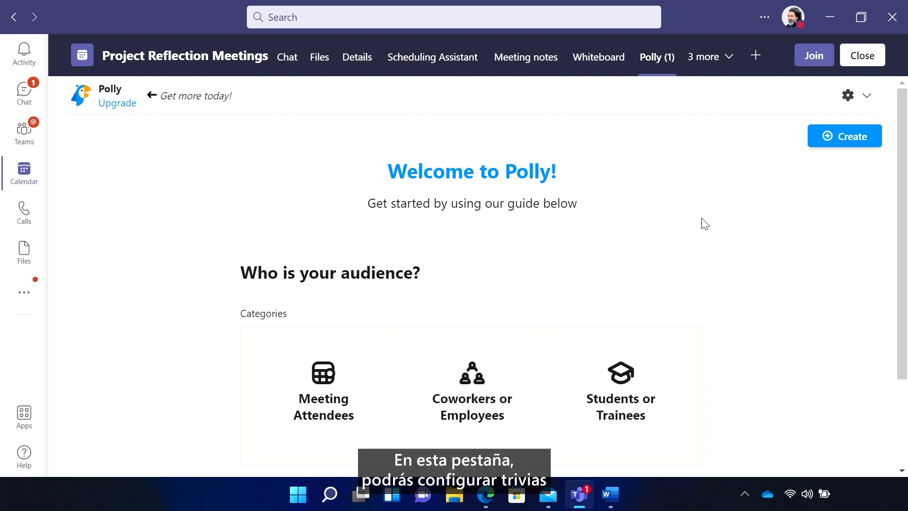
pyautogui.moveTo(803, 225)
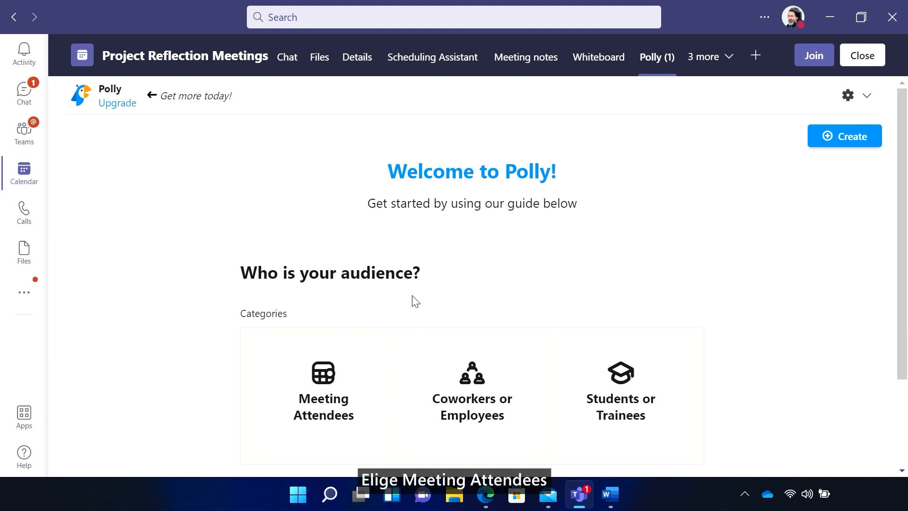
# Choose Meeting Attendees as the audience and the Have Fun! goal
pyautogui.click(323, 387)
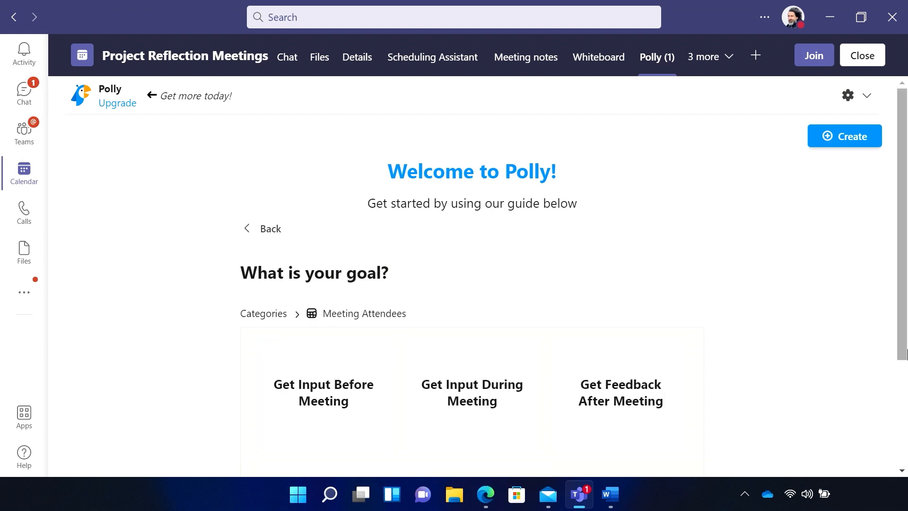
pyautogui.scroll(-3)
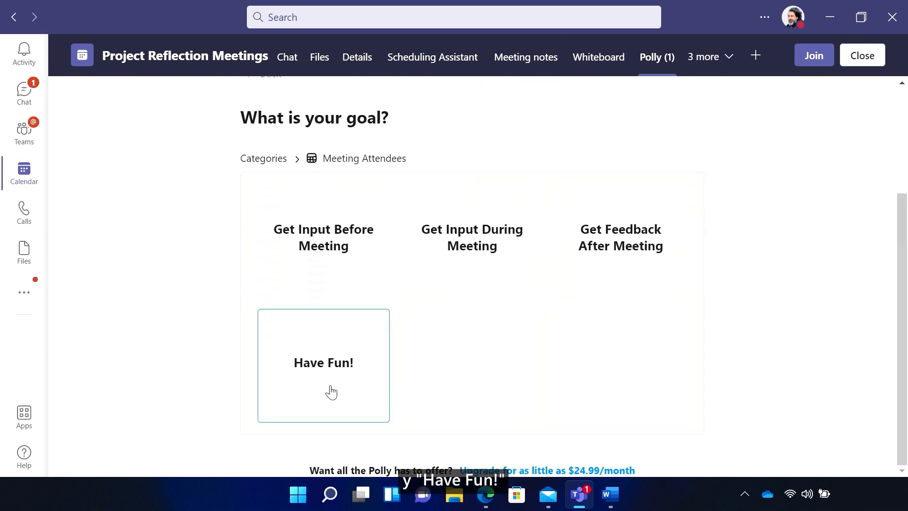
pyautogui.click(324, 364)
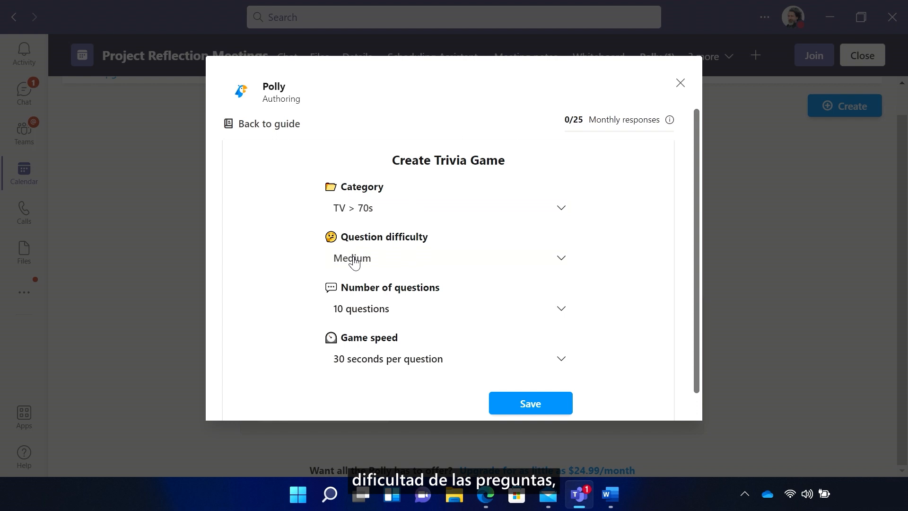
pyautogui.moveTo(560, 259)
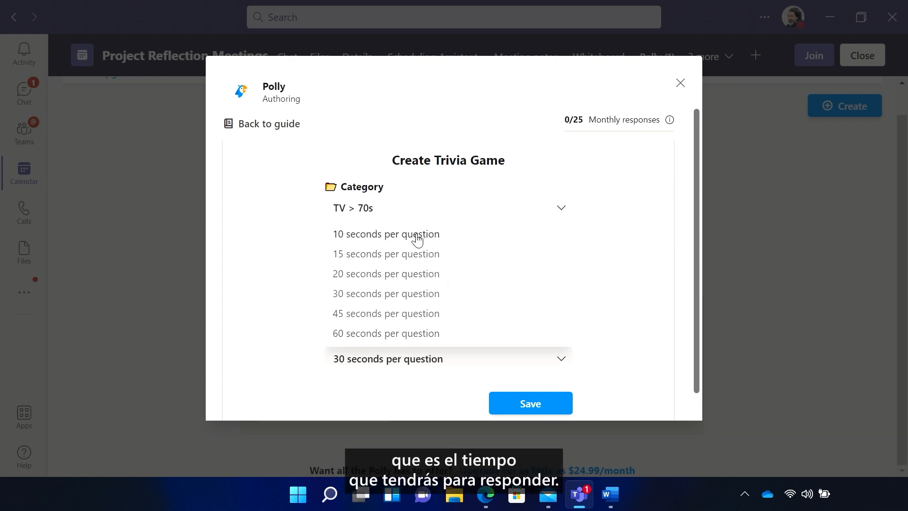
# Set game speed to 10 seconds per question, save the trivia game, and close the builder
pyautogui.click(384, 234)
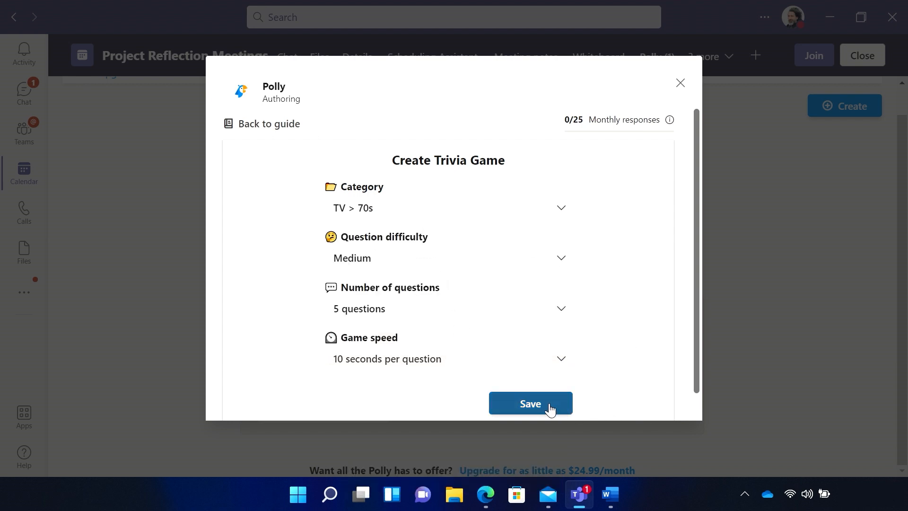
pyautogui.click(530, 402)
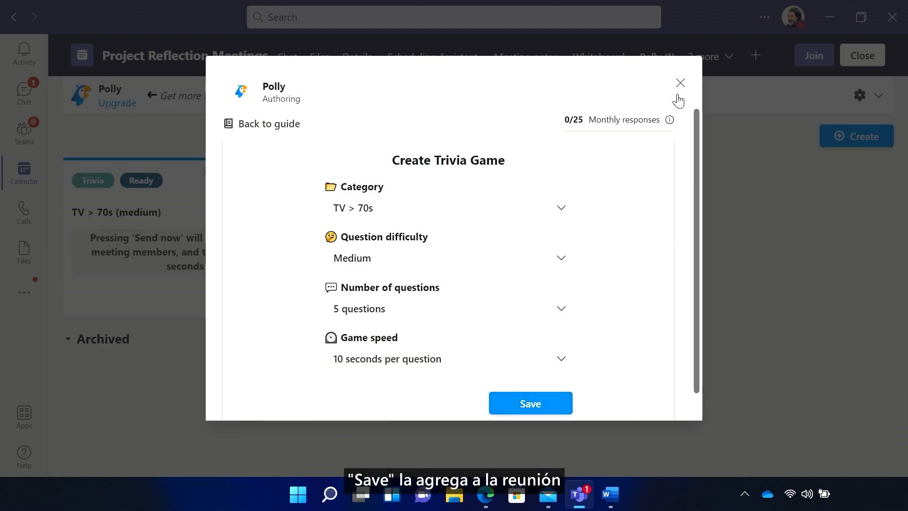
pyautogui.click(679, 83)
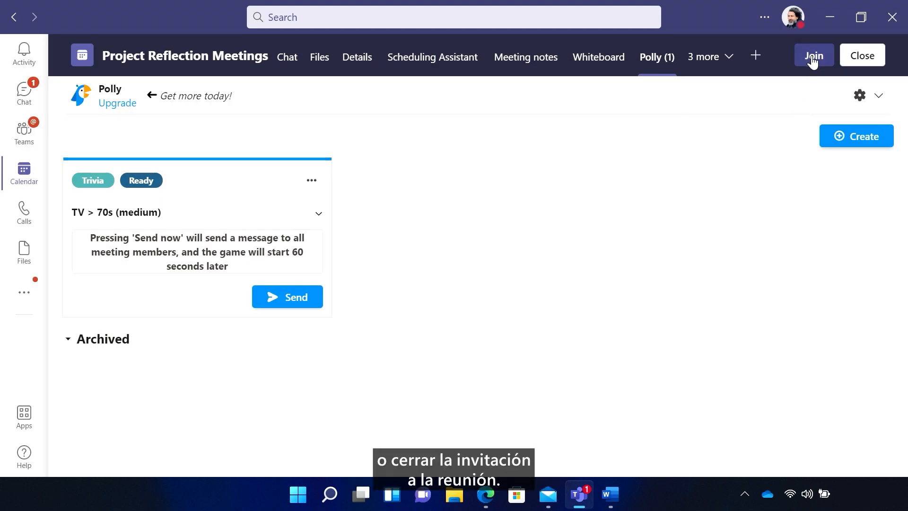
# Join the Project Reflection Meetings call and send the TV > 70s trivia game to everyone via Polly
pyautogui.click(813, 56)
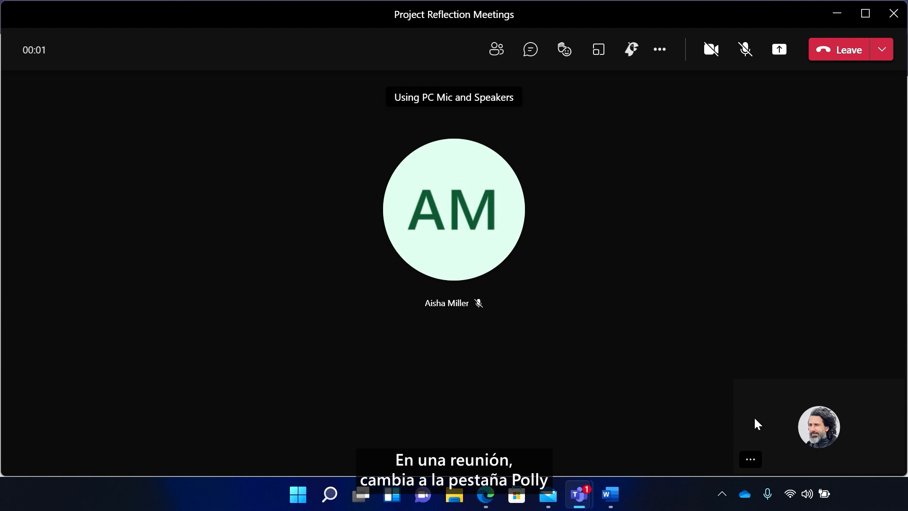
pyautogui.click(629, 50)
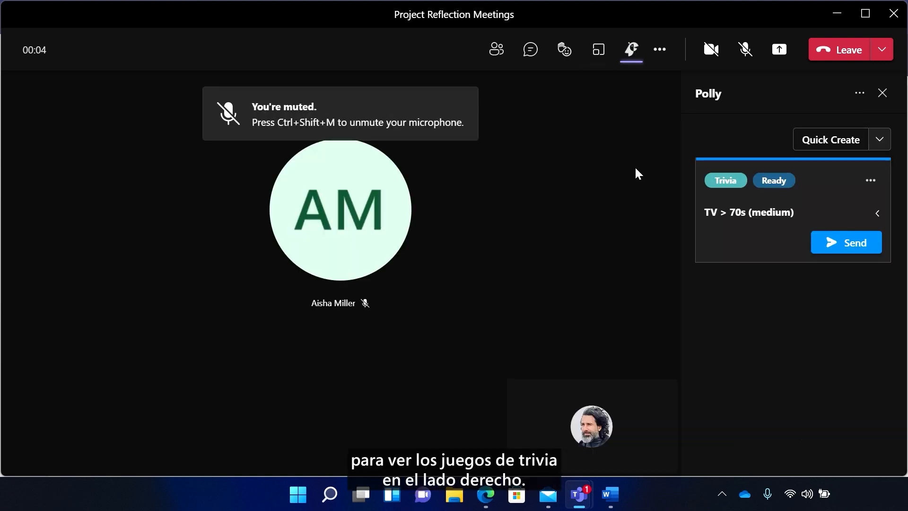
pyautogui.moveTo(845, 289)
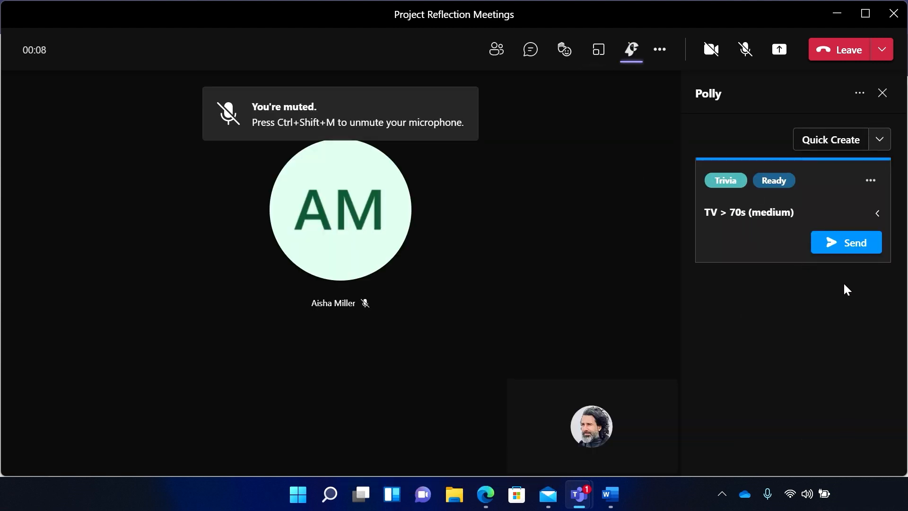
pyautogui.click(844, 242)
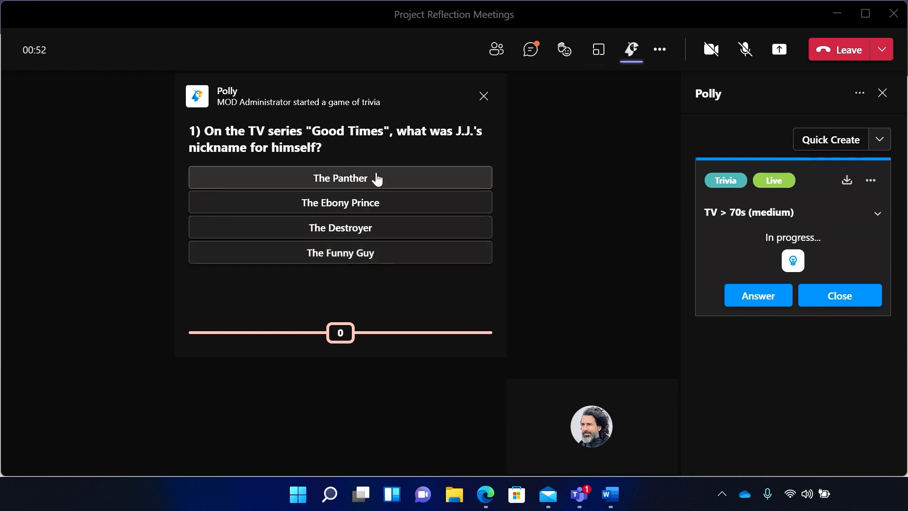
# Let the first question time out, then close the live trivia card to further responses
pyautogui.click(839, 295)
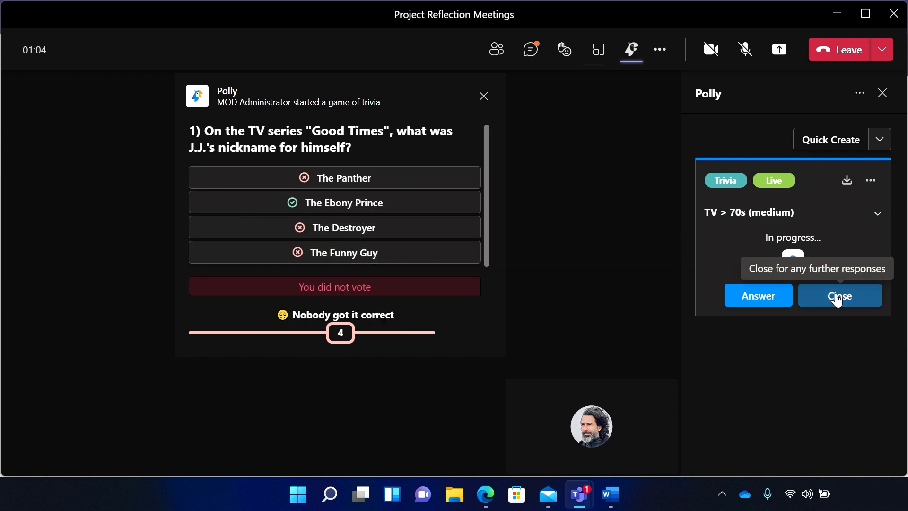